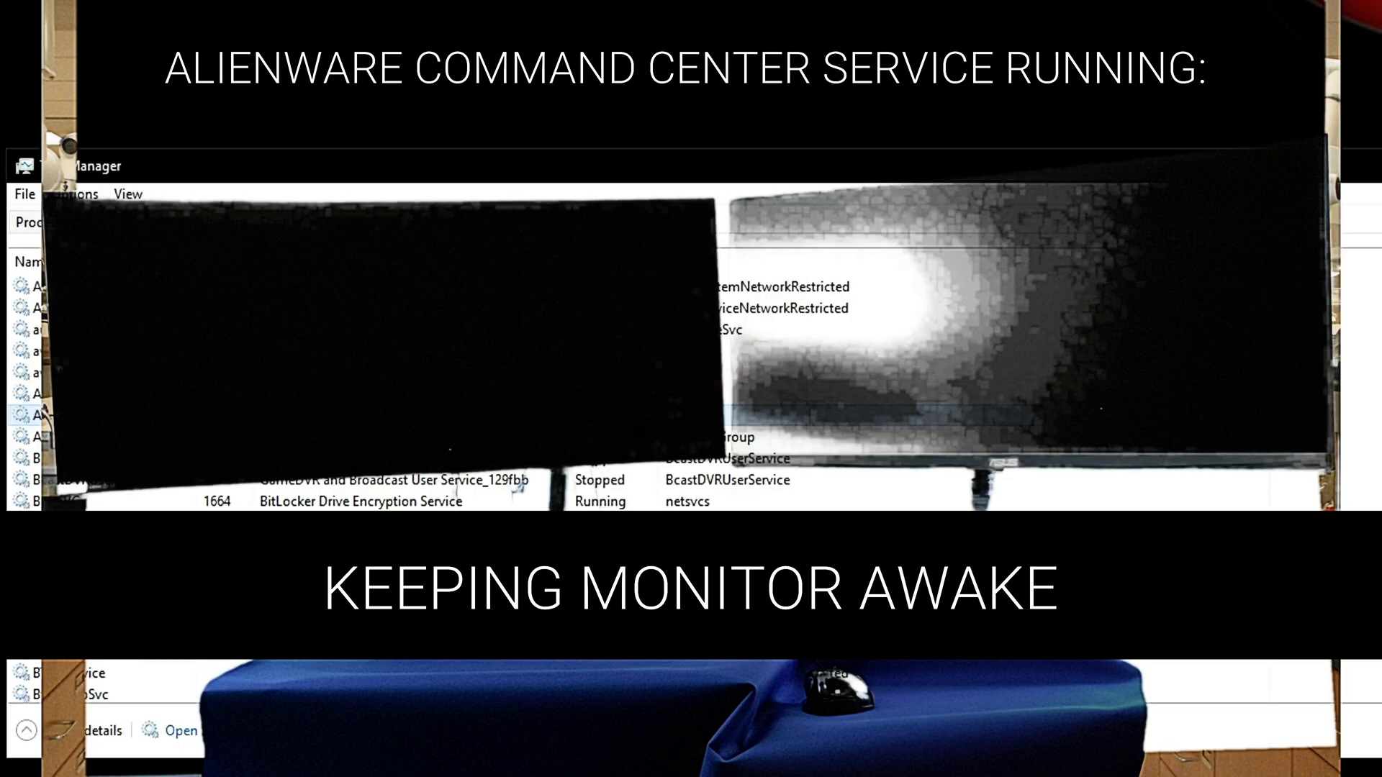
Step: Stop the running AWCCService from its context menu on the Services tab
{"action": "right_click", "coordinate": [65, 415]}
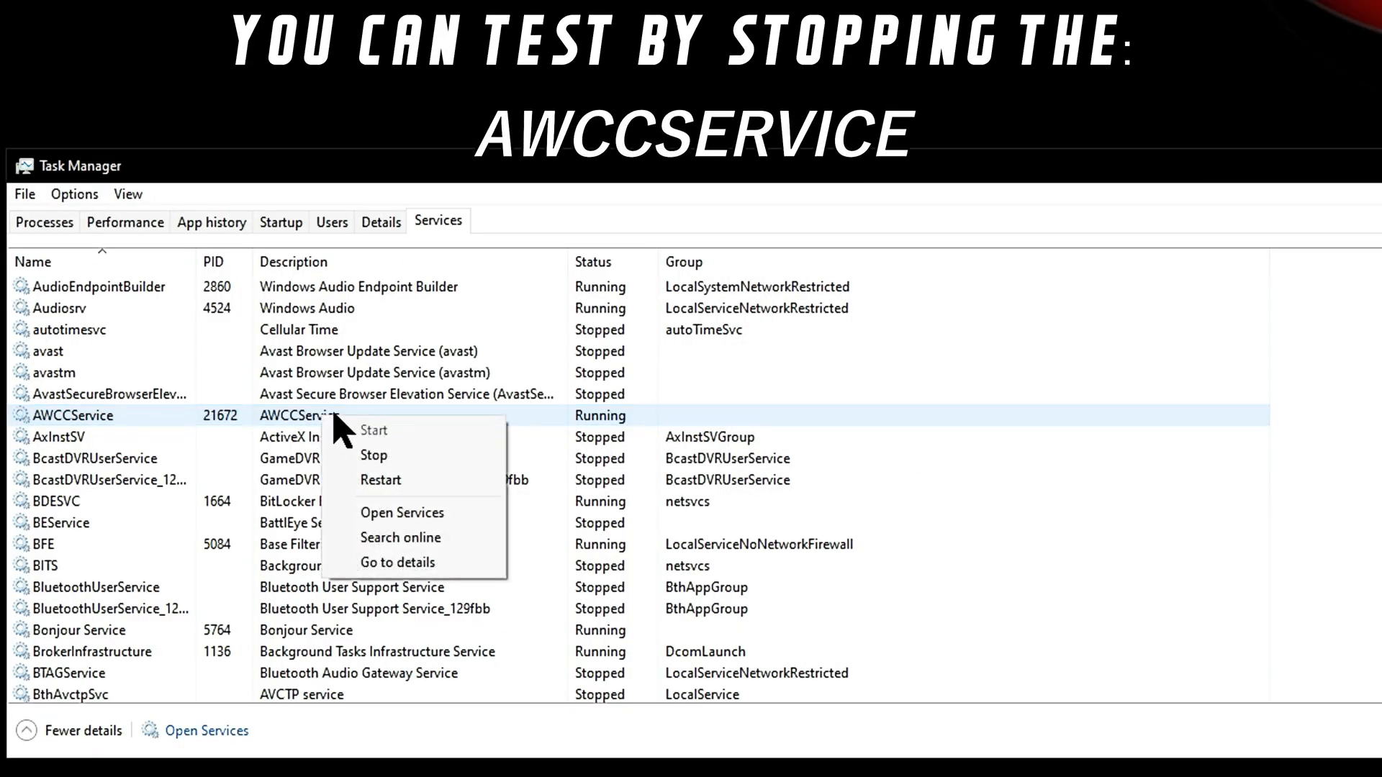
{"action": "left_click", "coordinate": [372, 455]}
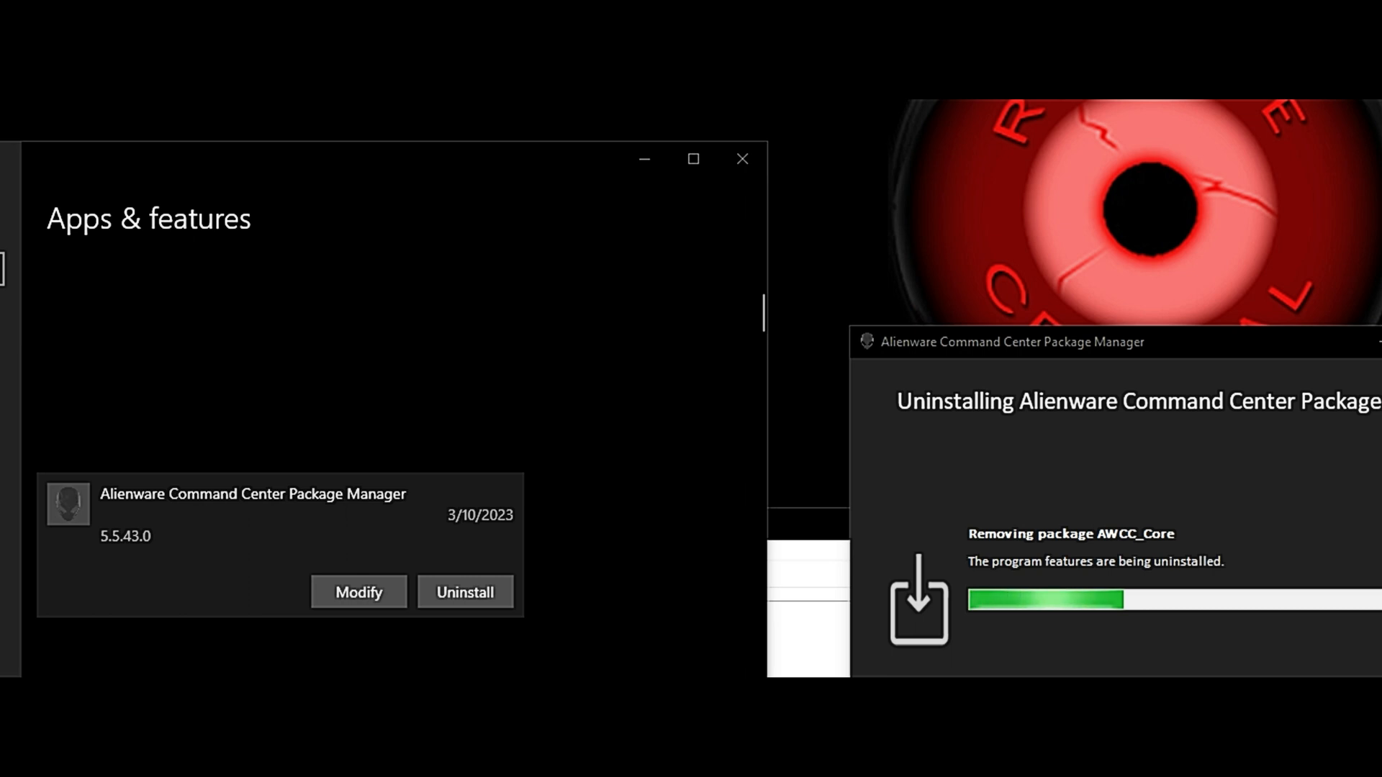
{"action": "mouse_move", "coordinate": [1316, 603]}
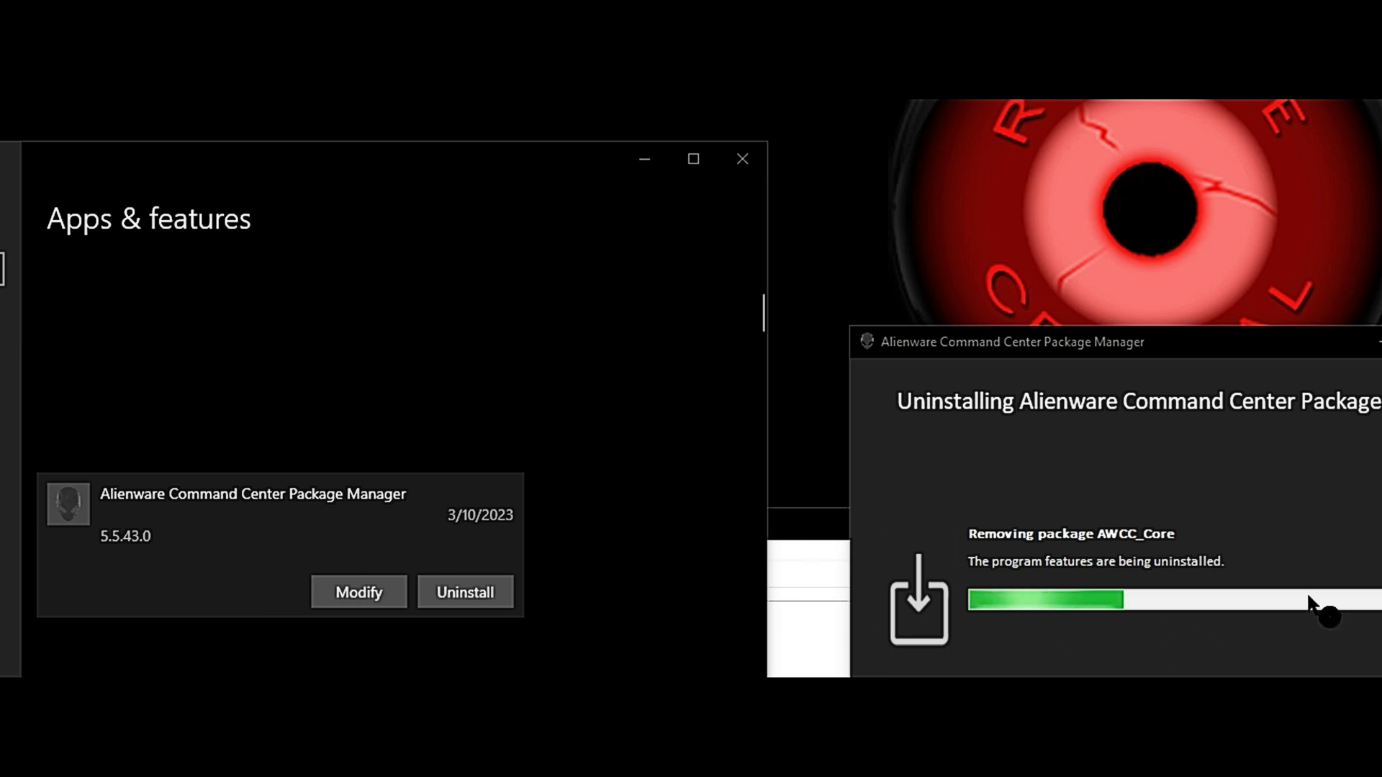